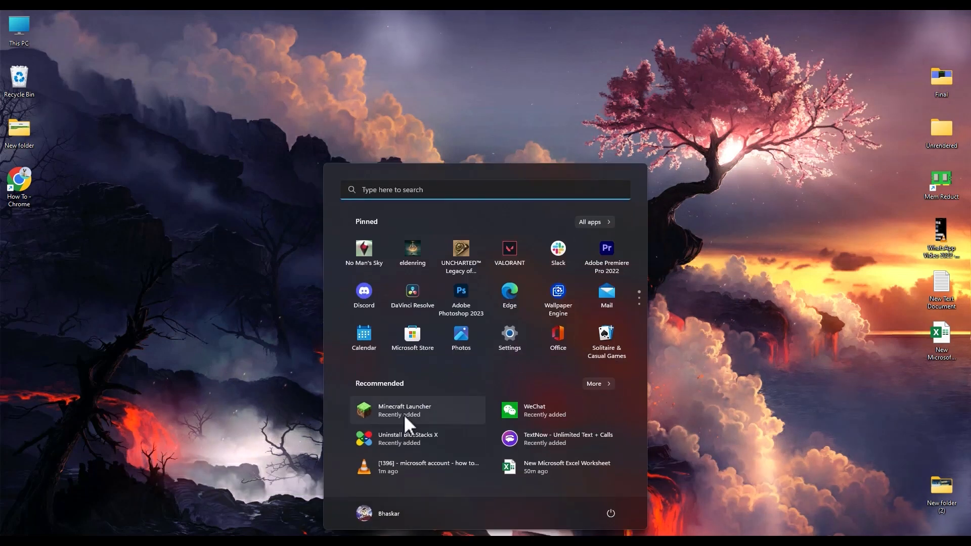
Launch Minecraft Launcher from the Start menu's Recommended list.
click(405, 410)
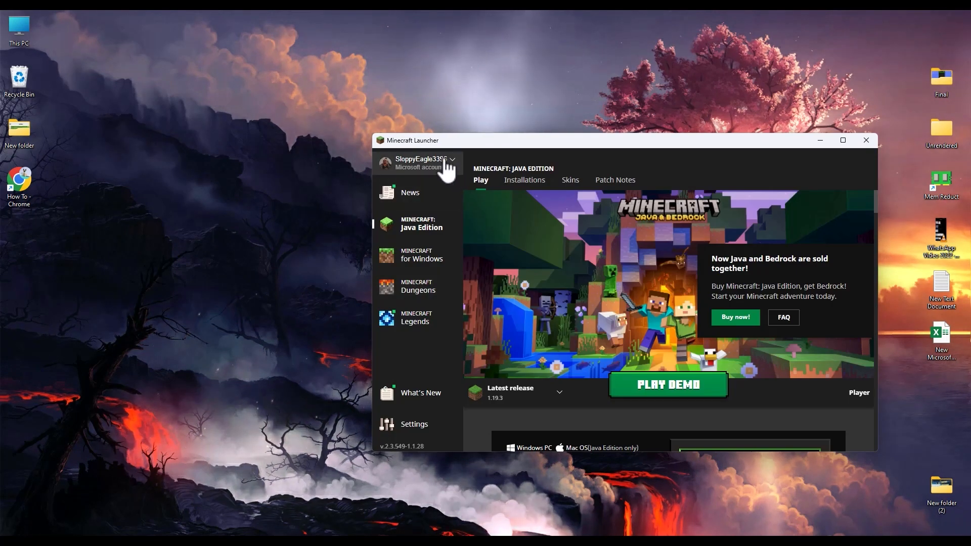
mouse_move(285, 181)
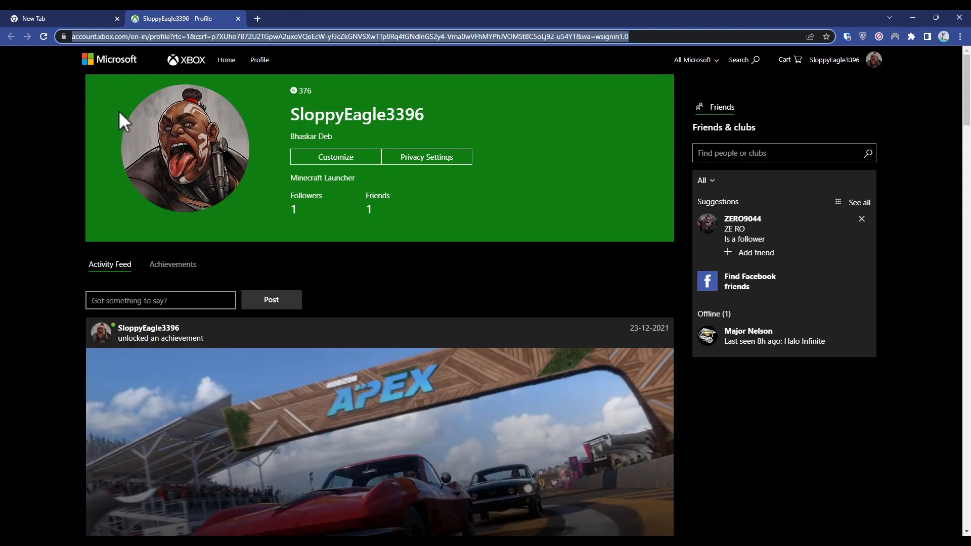
Open the profile's Privacy Settings, request an emailed single-use code, and select it in Gmail.
click(426, 157)
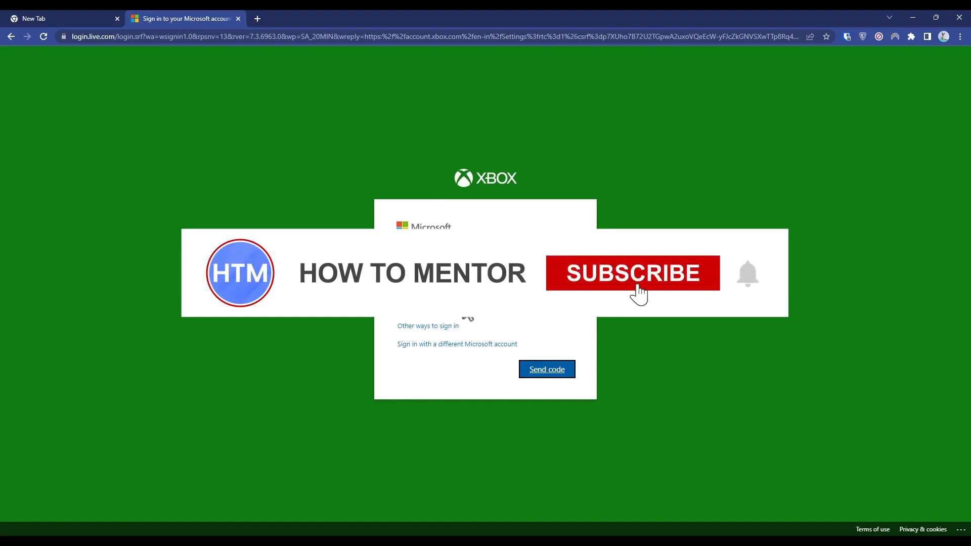
click(633, 273)
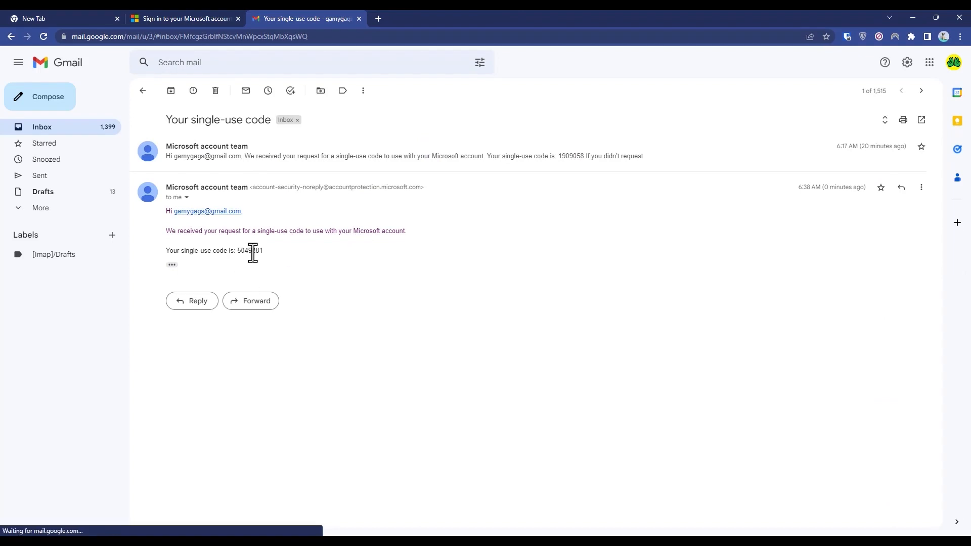
double_click(249, 251)
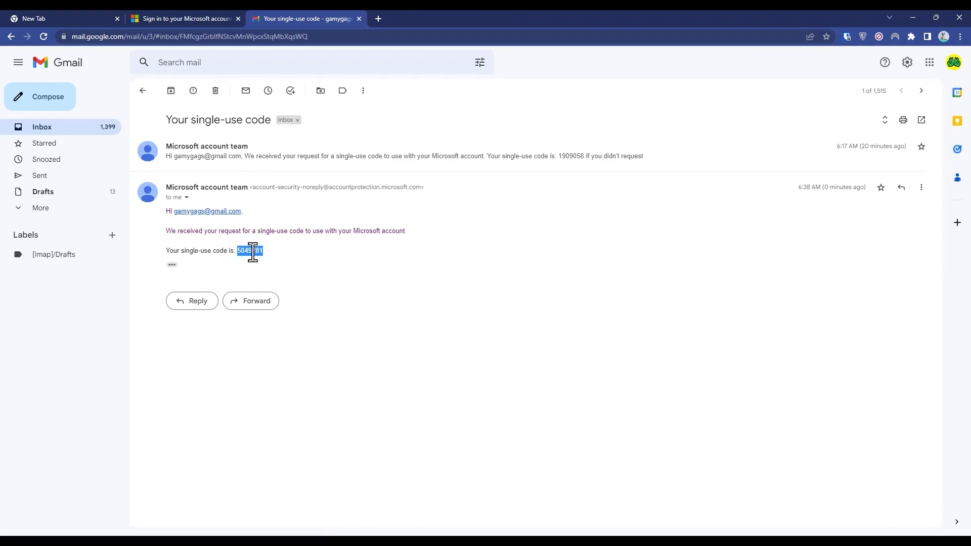
click(184, 19)
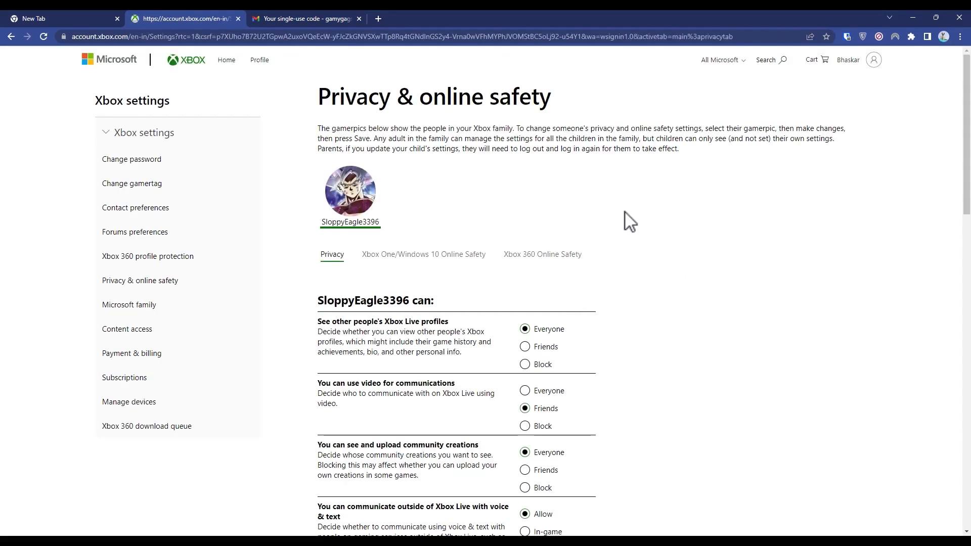
mouse_move(483, 128)
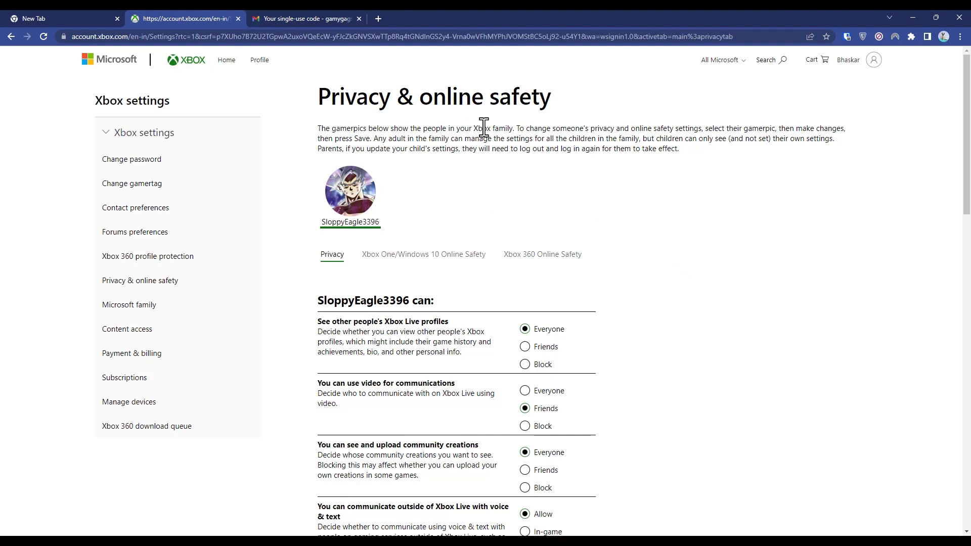
mouse_move(452, 231)
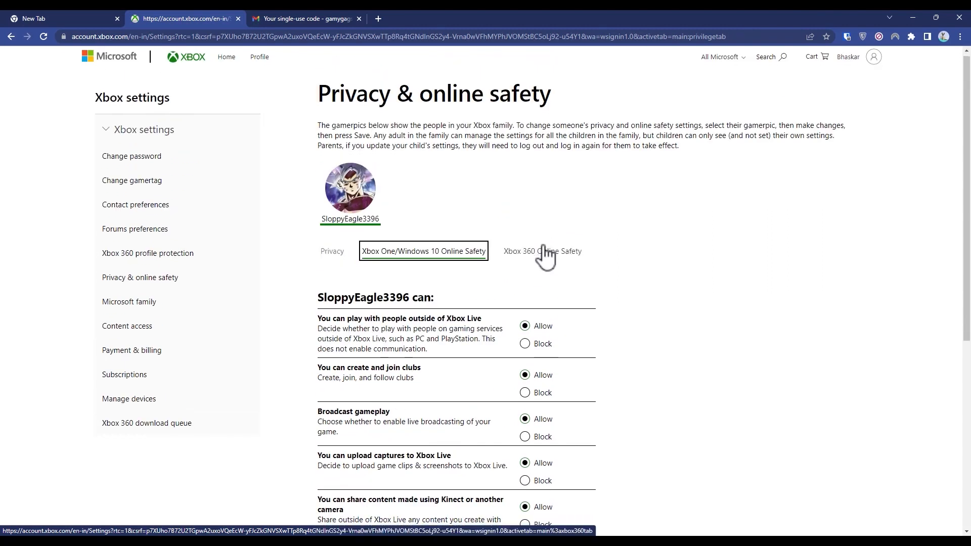
Switch 'You can join multiplayer games' from Allow to Block and submit the online safety settings.
scroll(down, 3)
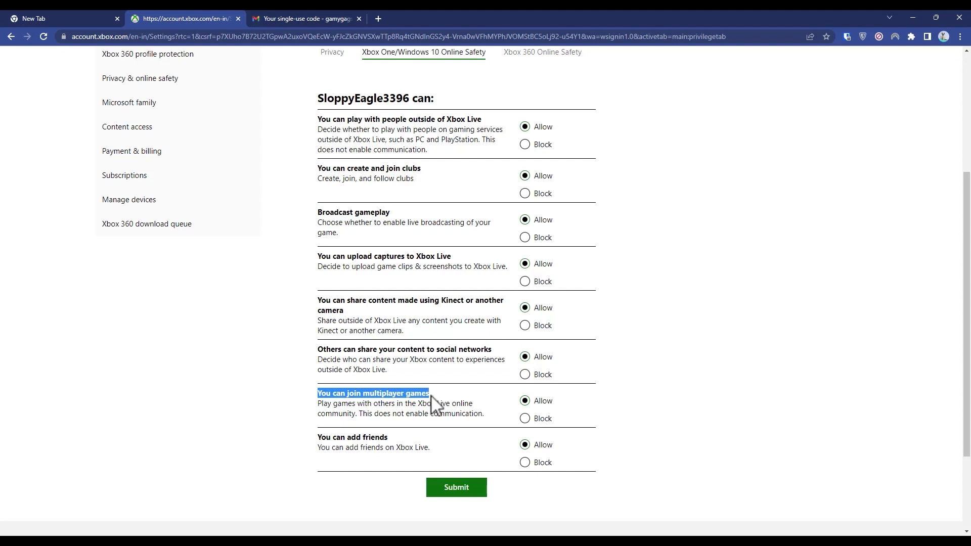
click(525, 418)
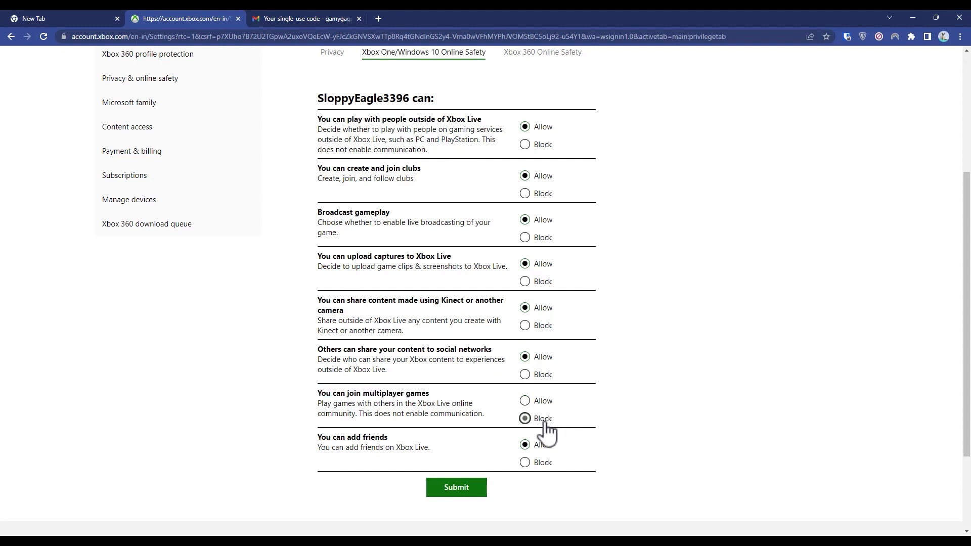
click(525, 400)
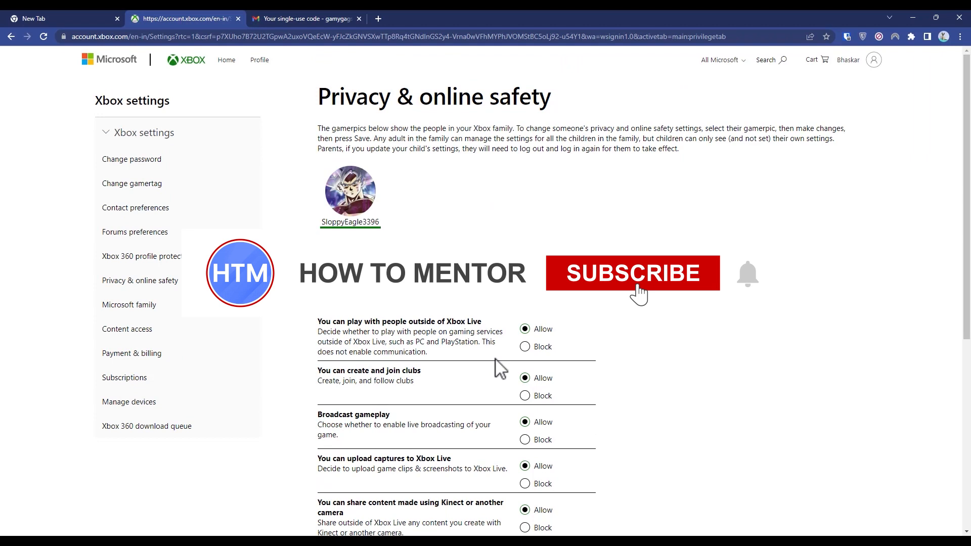
click(632, 273)
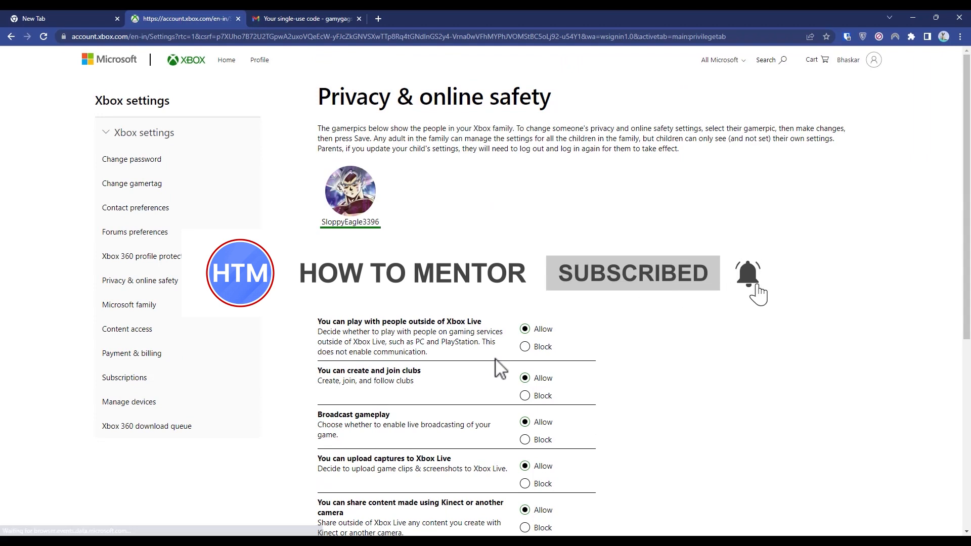